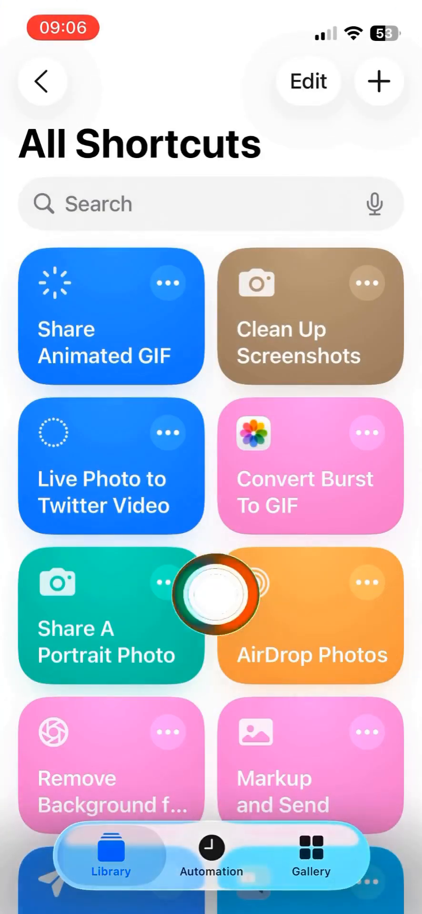
- Open the Combine photos shortcut from the YouTube Demos folder for editing
left_click(42, 81)
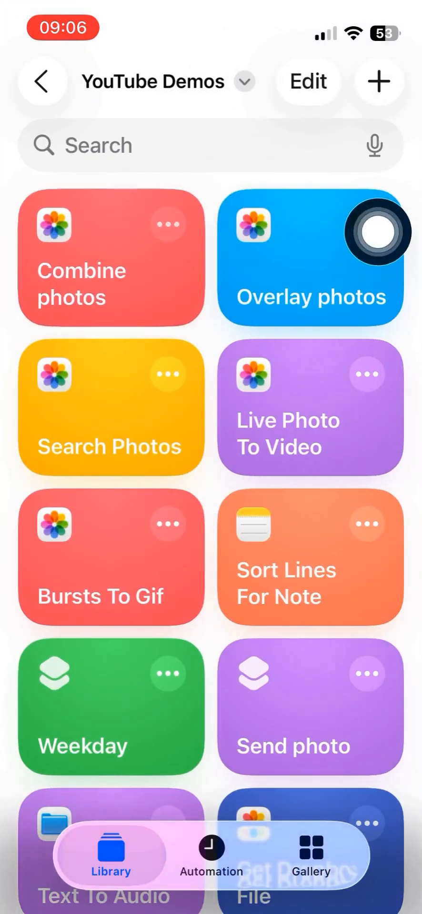
left_click(109, 260)
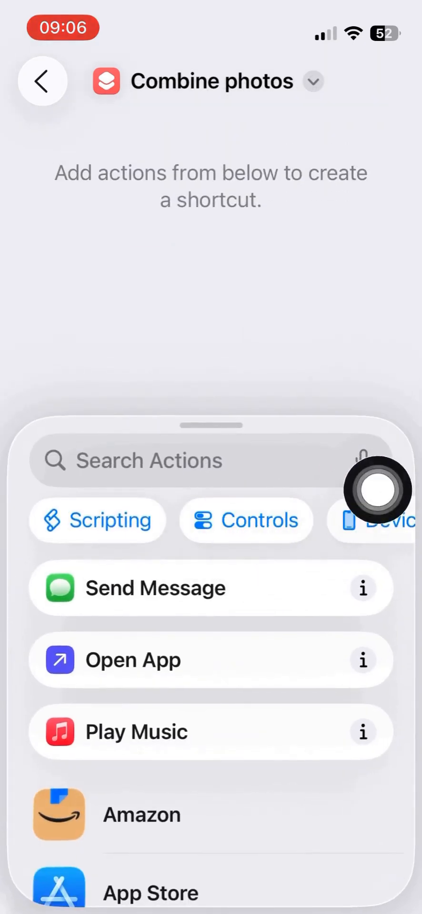
- Add a Get Latest Photos action and raise its count to 4 photos
left_click(148, 461)
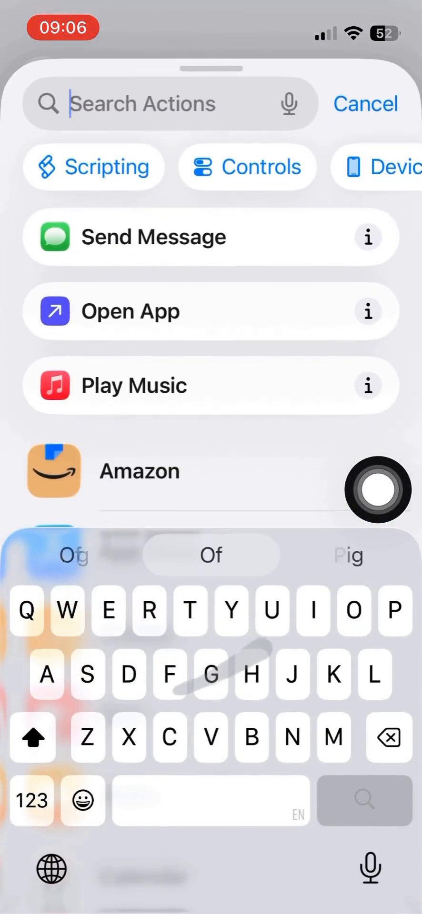
type("Photos")
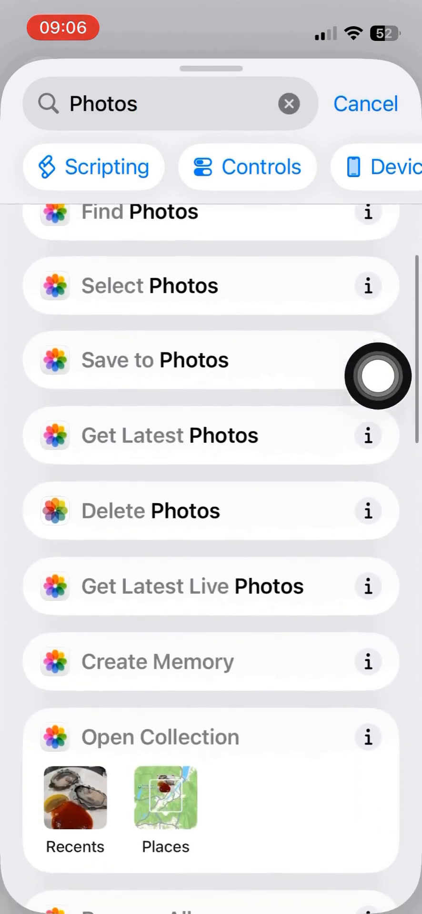
scroll("down", 3)
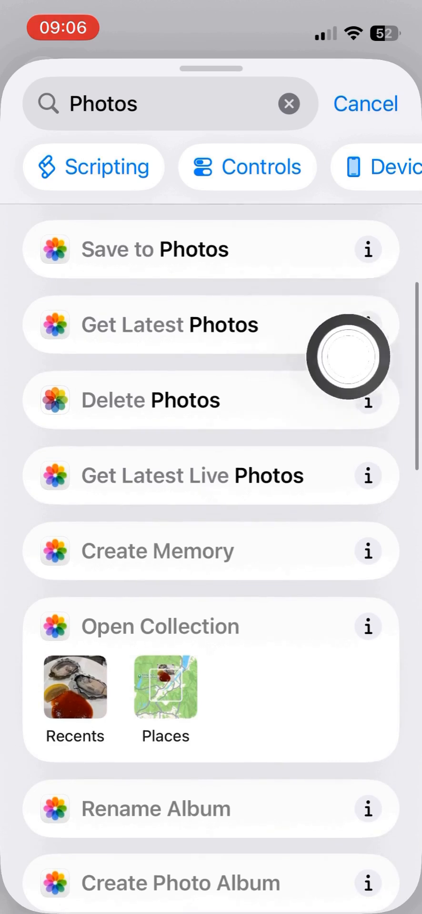
left_click(170, 325)
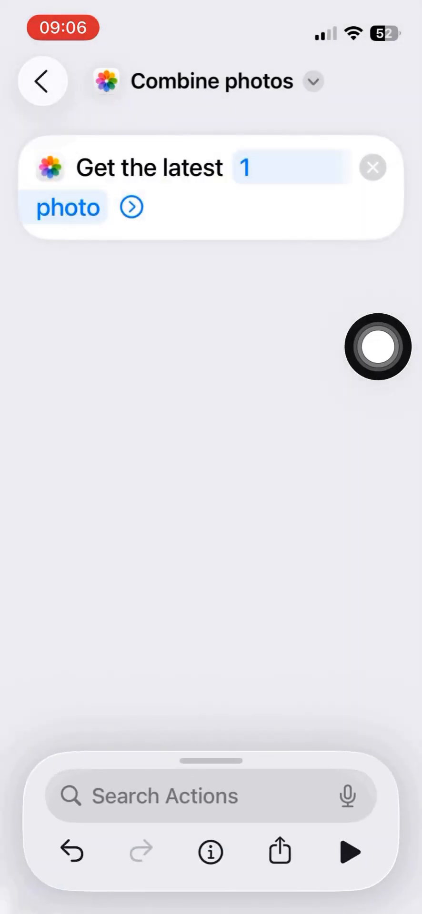
left_click(290, 167)
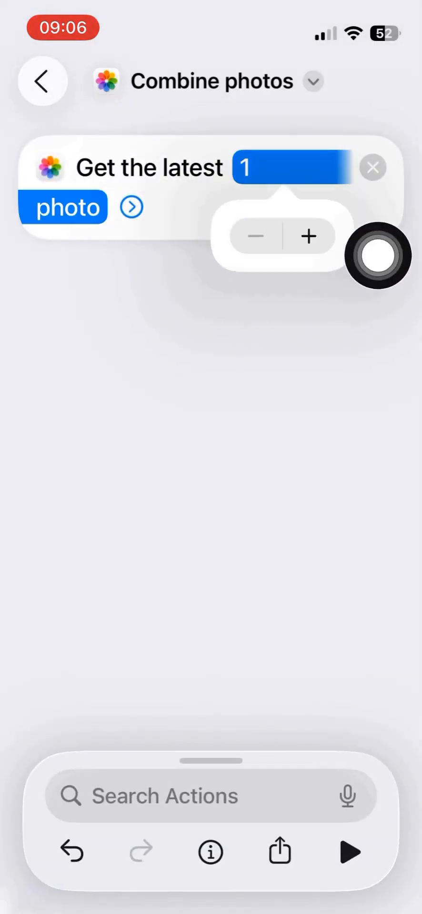
left_click(307, 237)
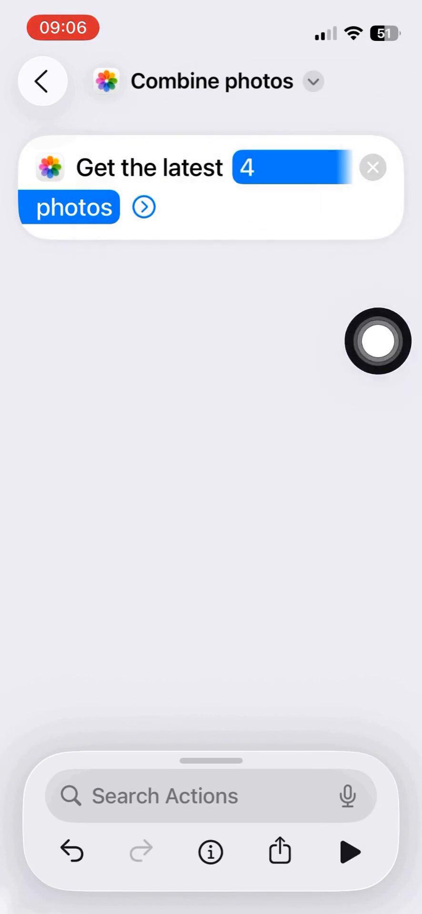
left_click(168, 798)
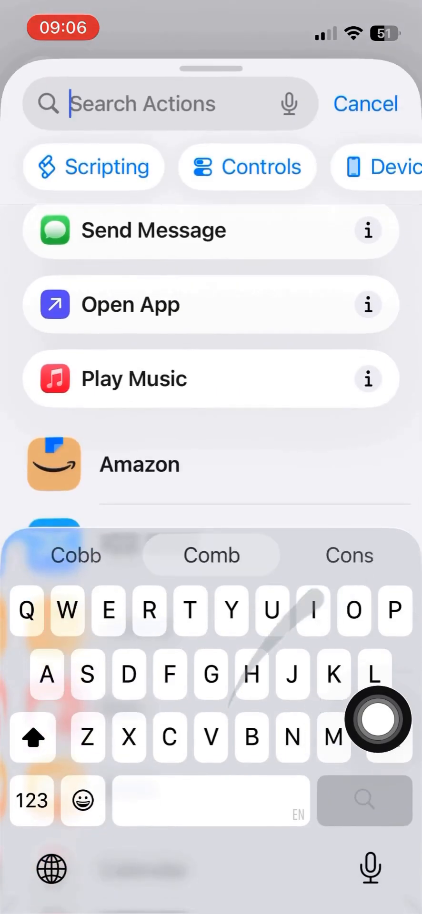
- Add a Combine Images action on the Latest Photos, test it, and set arrangement to Vertically
type("Combine")
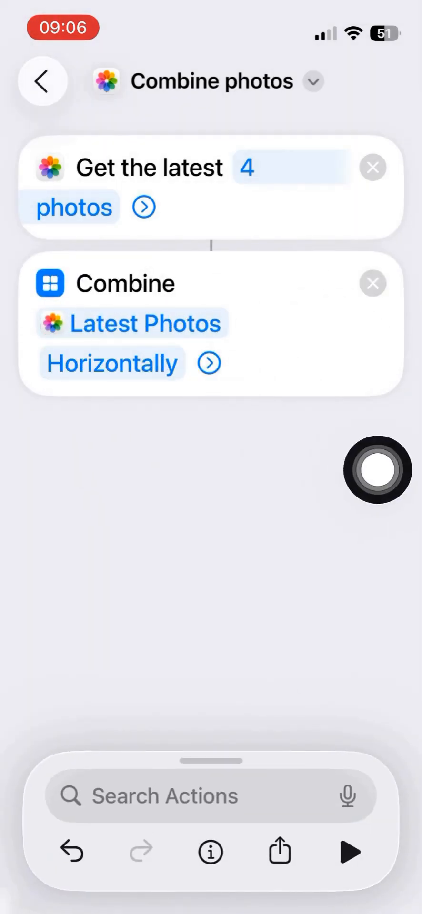
left_click(347, 854)
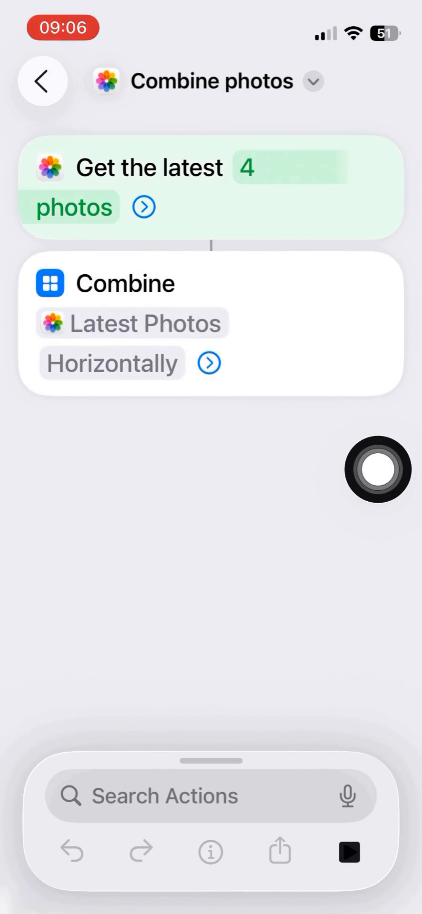
left_click(351, 853)
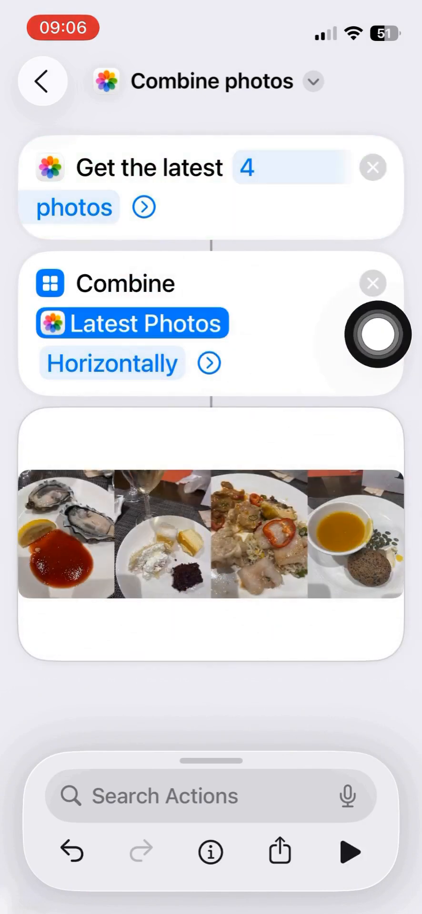
left_click(132, 324)
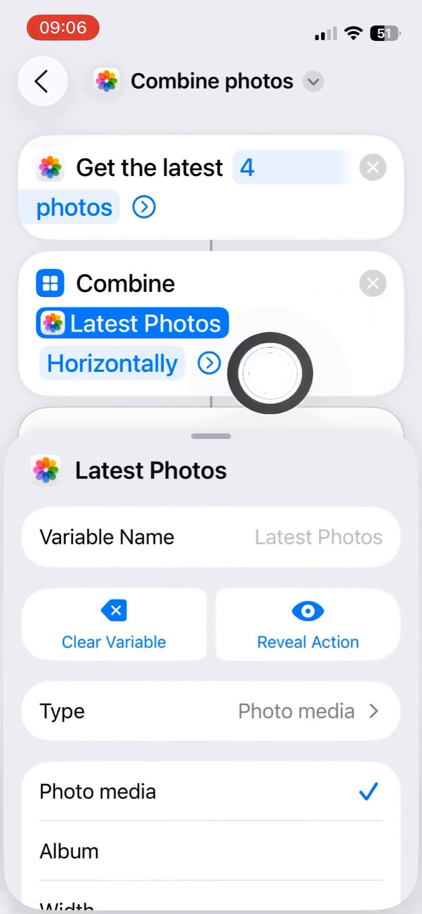
left_click(113, 364)
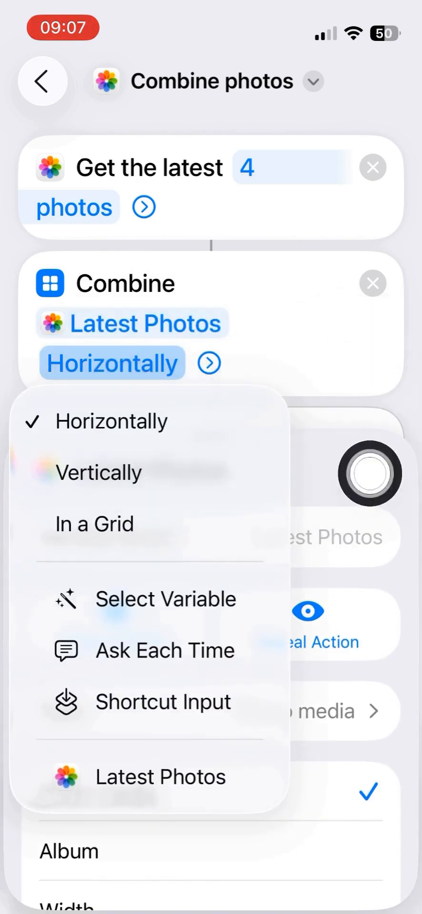
left_click(100, 473)
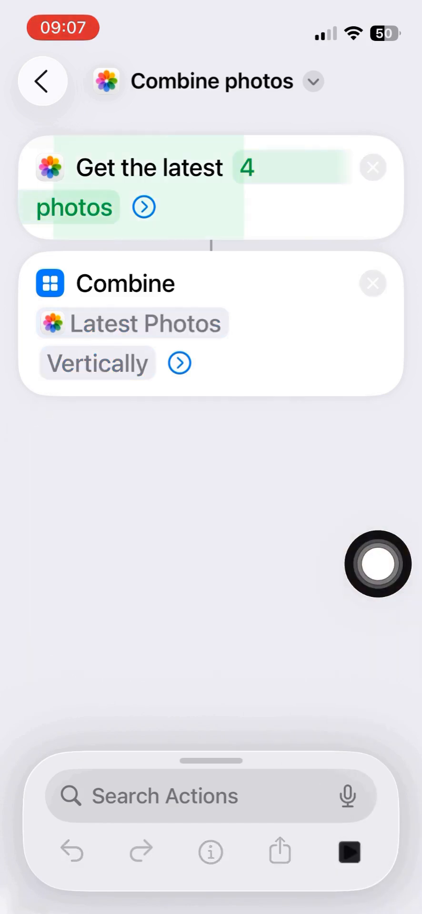
- Change the Combine arrangement to In a Grid and run to preview the 4-photo grid
left_click(349, 853)
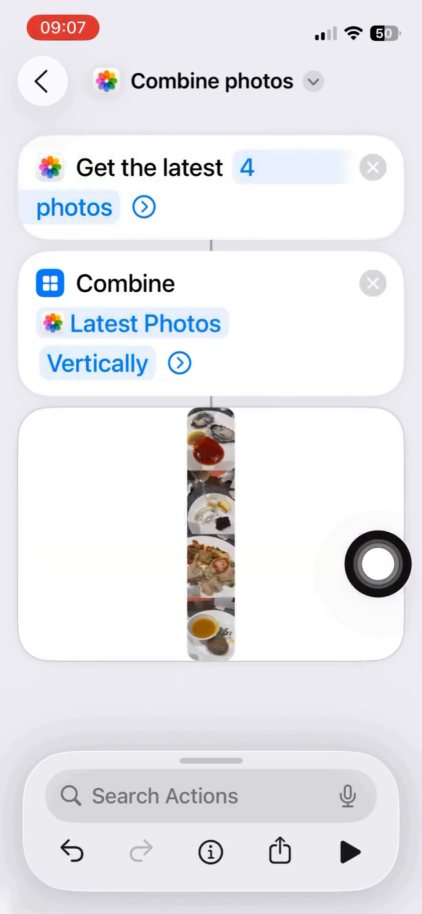
left_click_drag(378, 565, 236, 524)
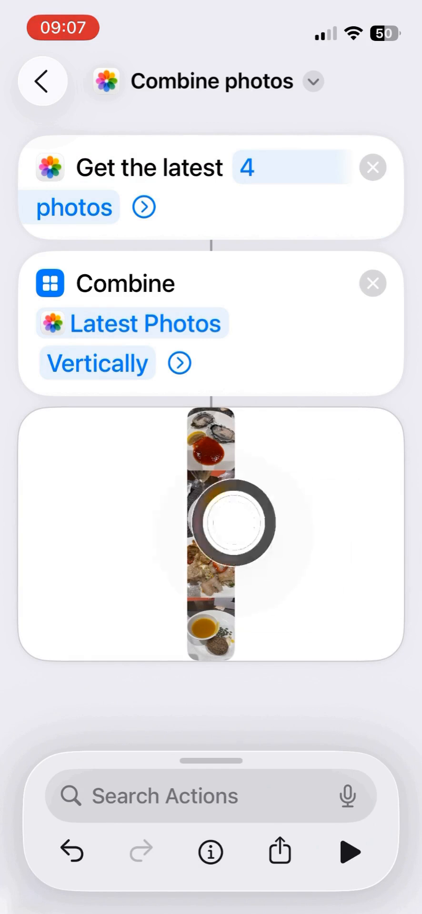
left_click(97, 364)
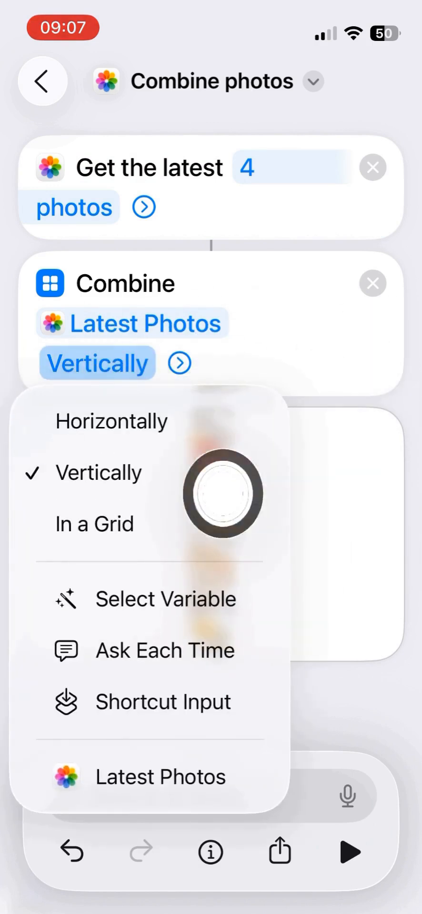
left_click(95, 524)
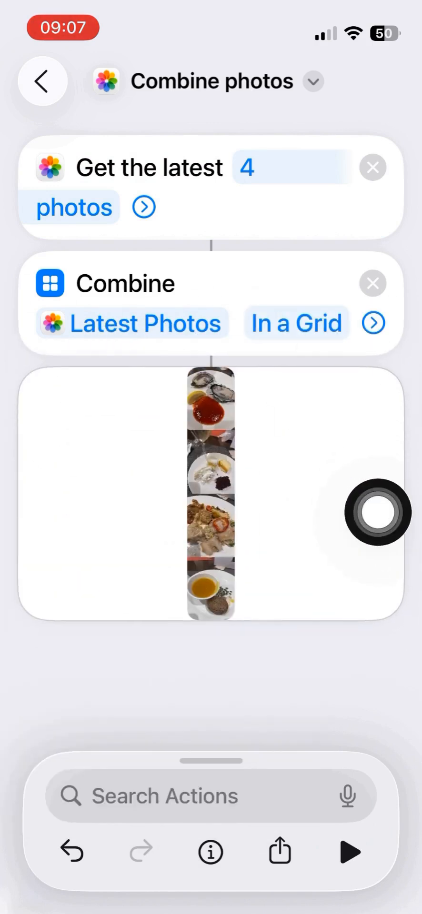
left_click(349, 854)
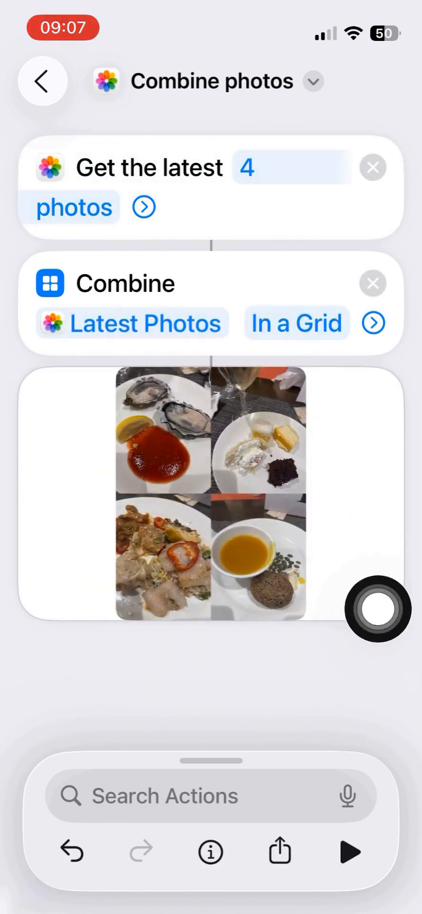
left_click(166, 798)
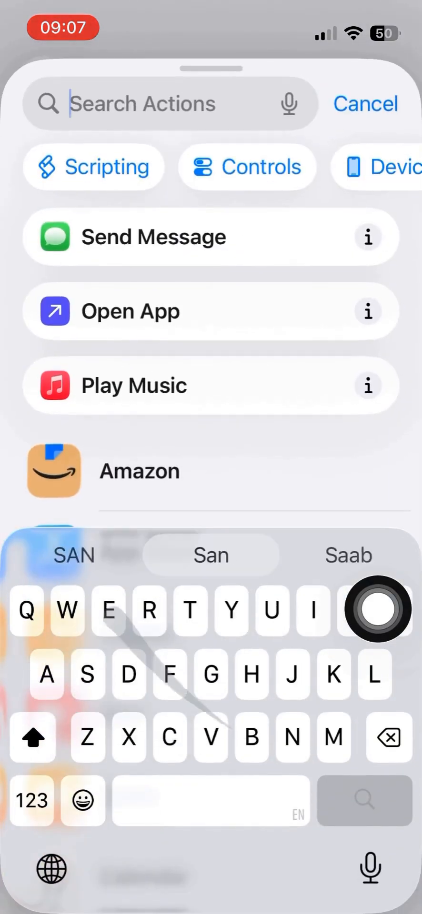
- Add Save to Photos (Recents), run the shortcut, and check the grid collage in Photos
type("Save")
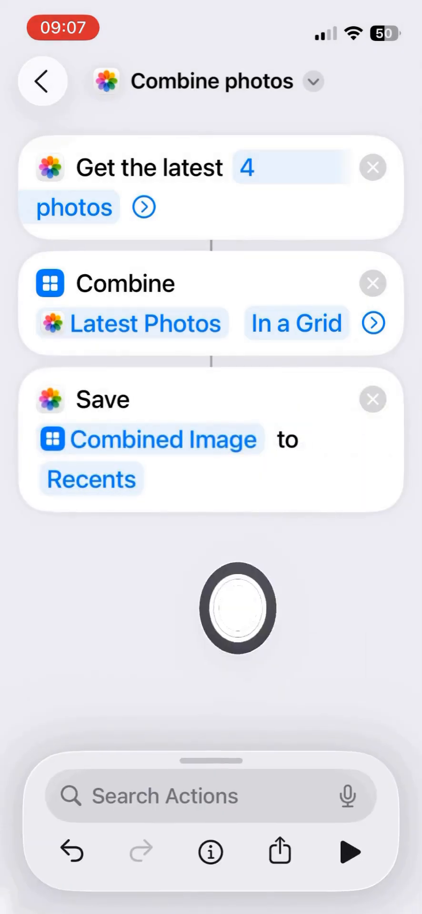
left_click(43, 82)
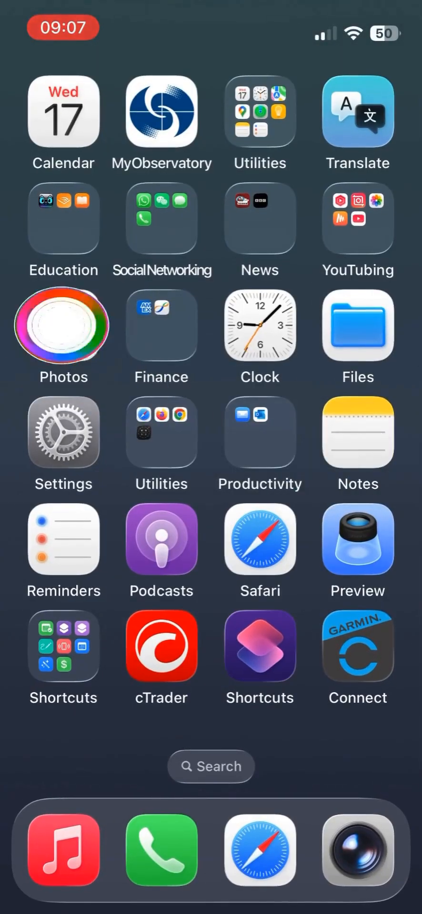
left_click(63, 325)
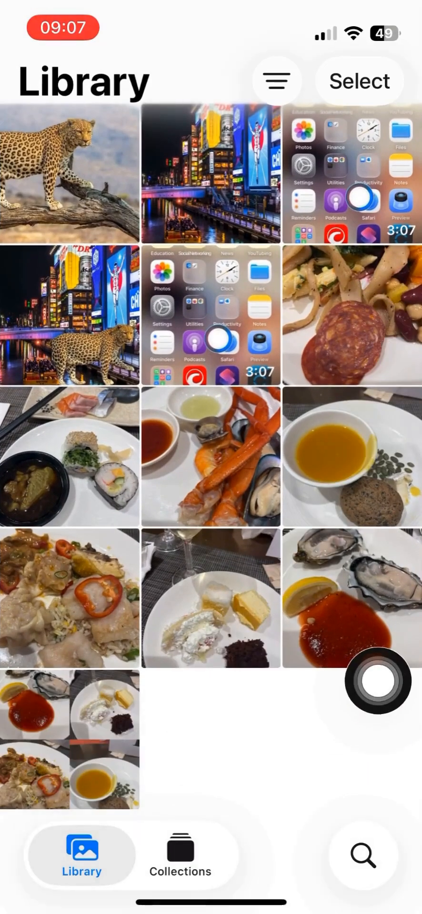